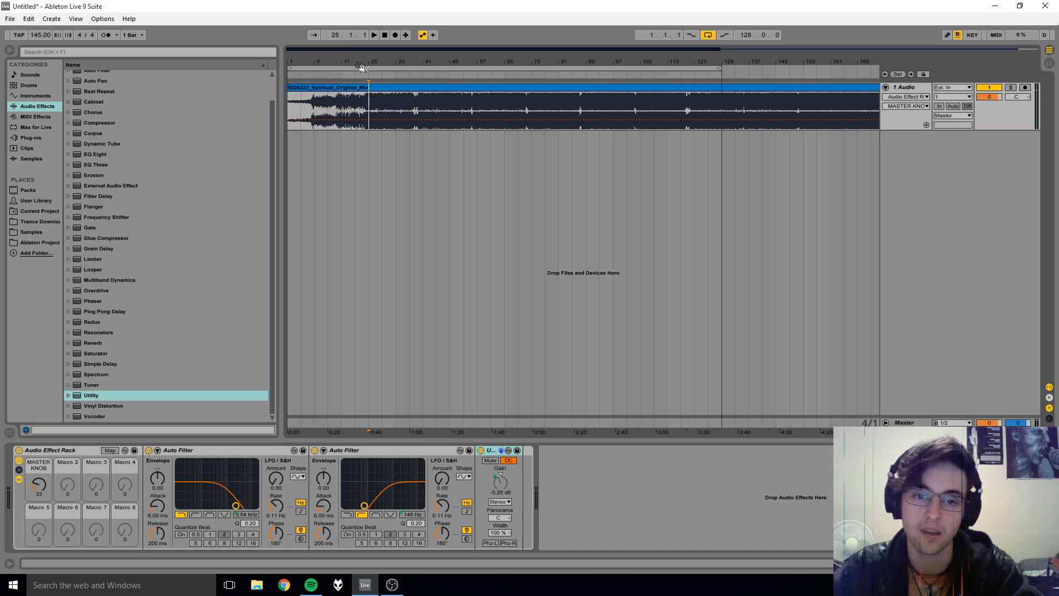
Insert a new empty audio track as Track 2 below the original mix.
left_click(354, 68)
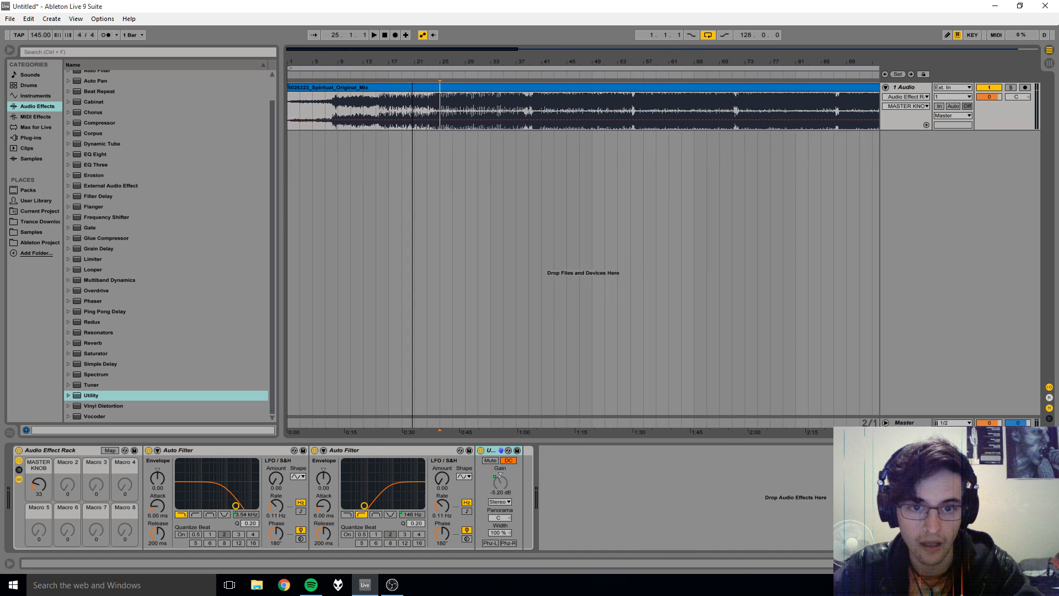
left_click(374, 34)
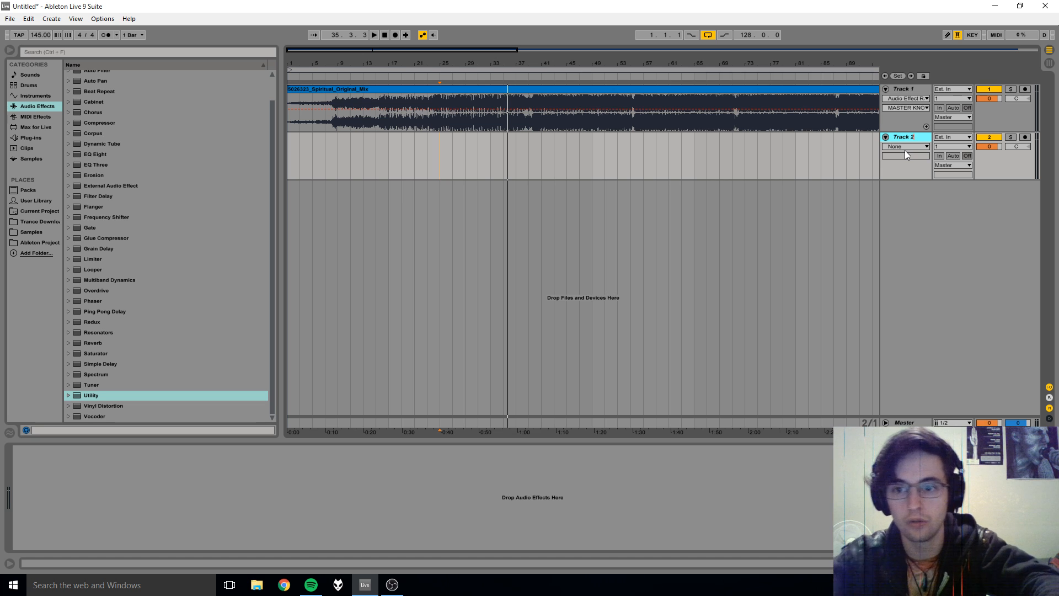
Load Zone Tempest from the Trance Downloads folder onto Track 2 and enter MIDI Map mode.
left_click(31, 232)
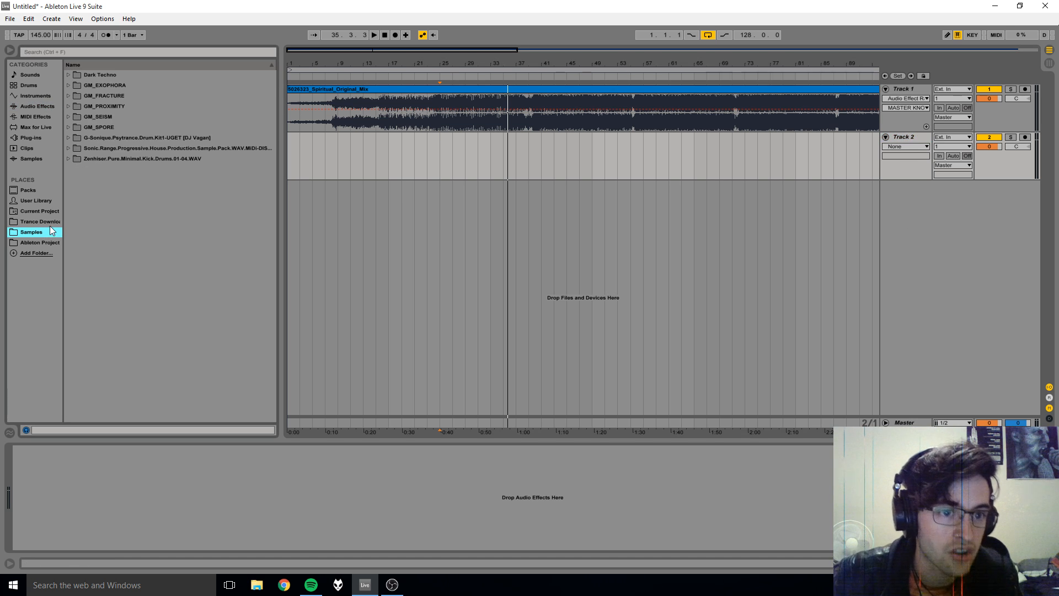
left_click(38, 221)
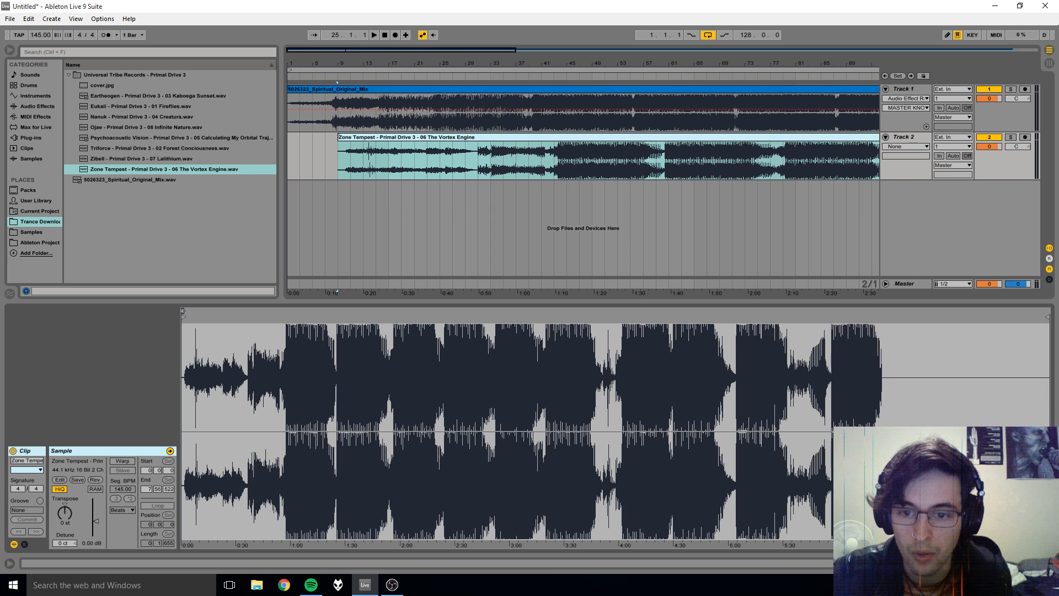
left_click(903, 89)
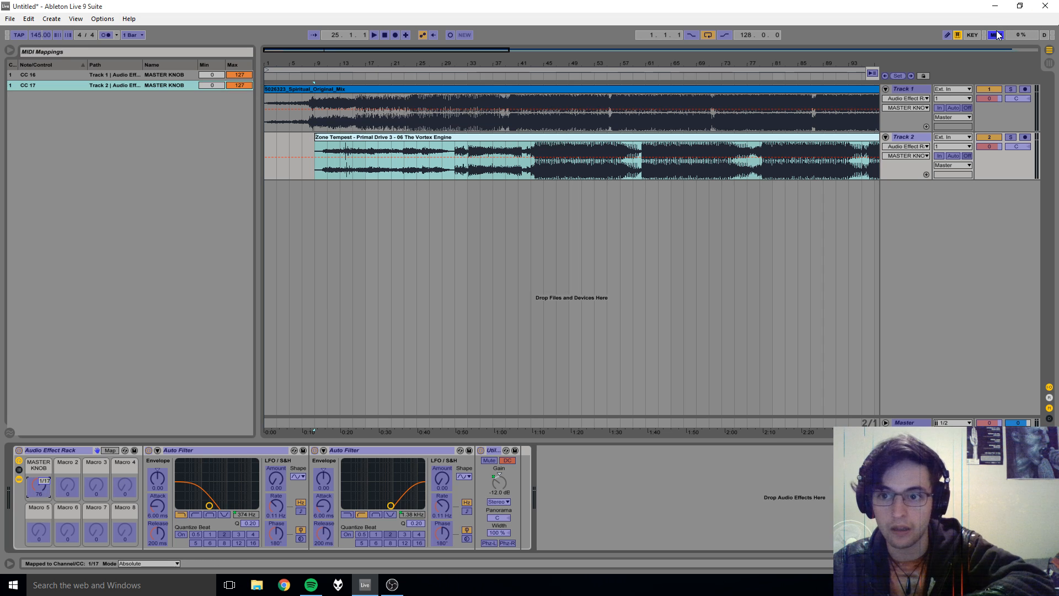
Leave MIDI Map mode so Track 2's MASTER KNOB can be turned up to 127.
left_click(995, 34)
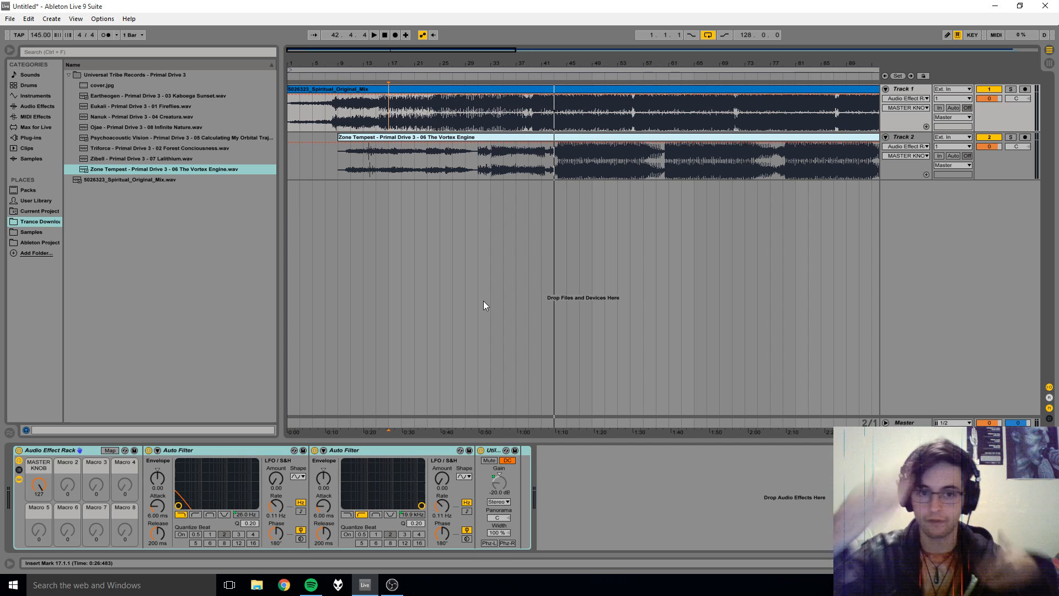
mouse_move(540, 191)
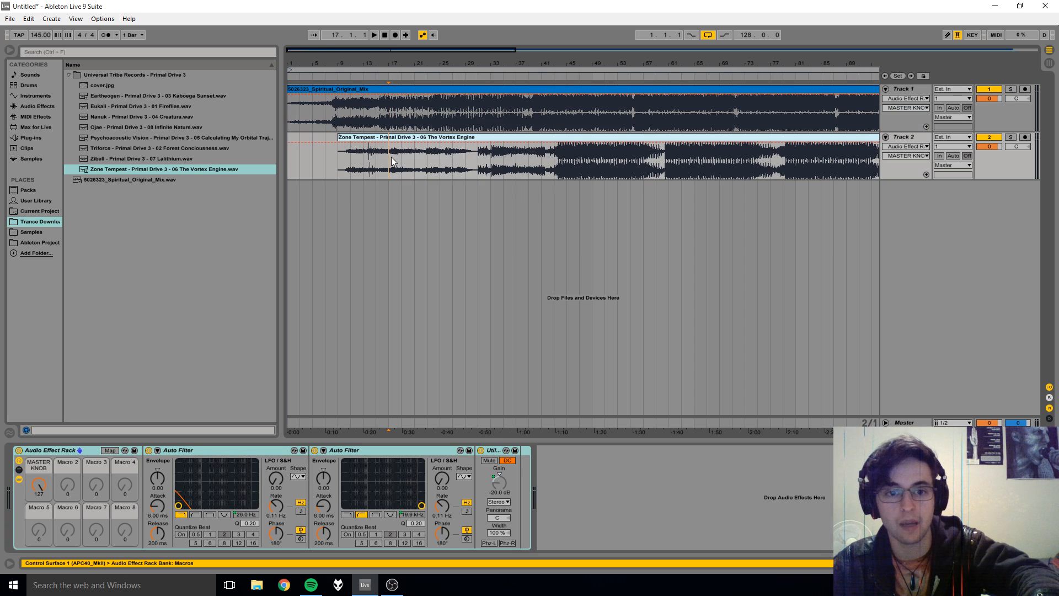
Draw two rising MASTER KNOB automation ramps over the Zone Tempest clip.
left_click_drag(389, 161, 489, 161)
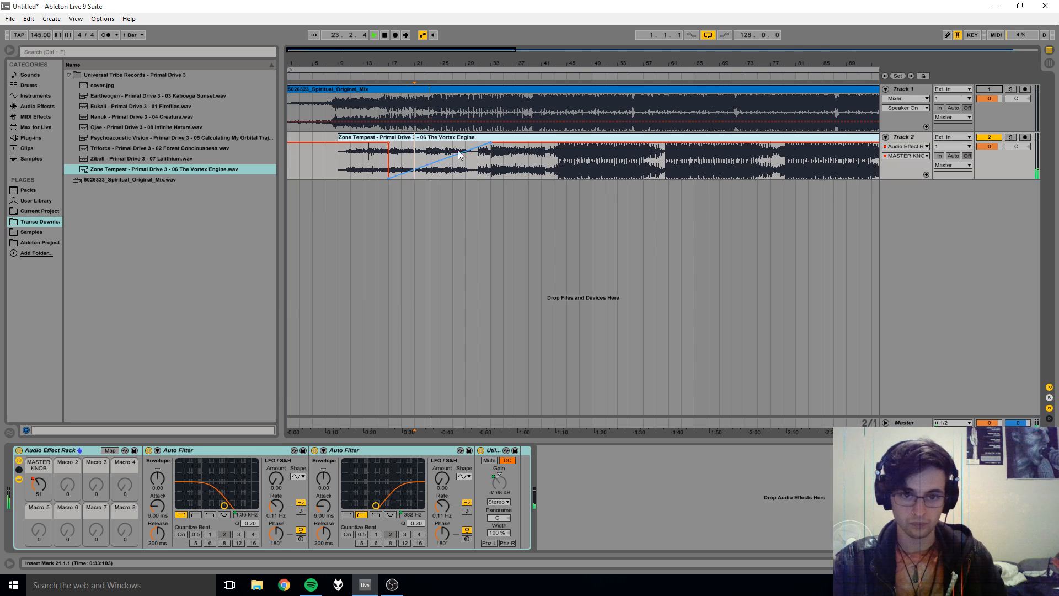
left_click_drag(439, 163, 487, 169)
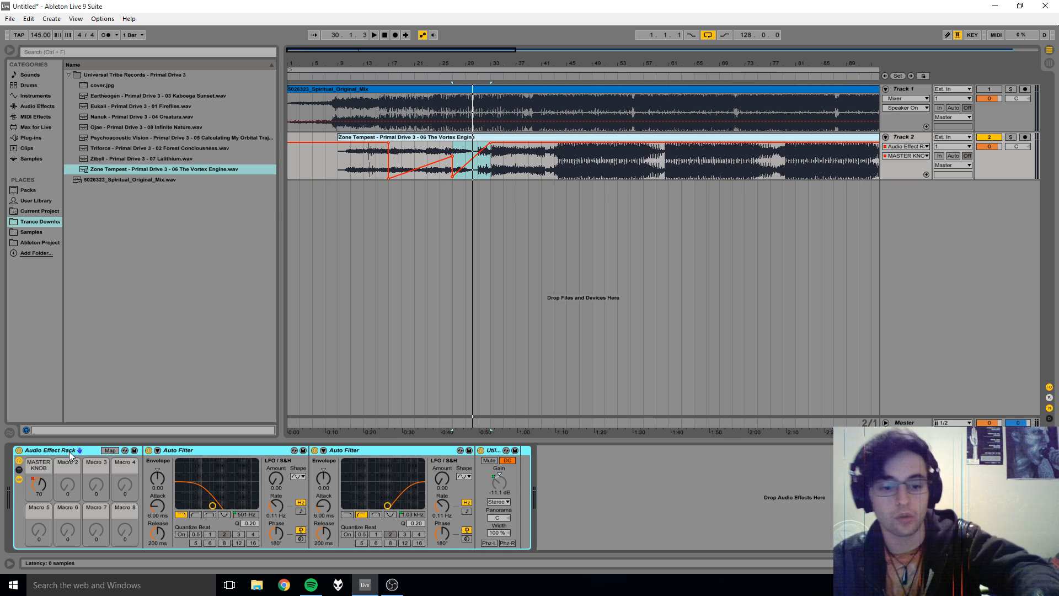
Rename the rack to Filter Rack, then delete Track 2.
double_click(50, 450)
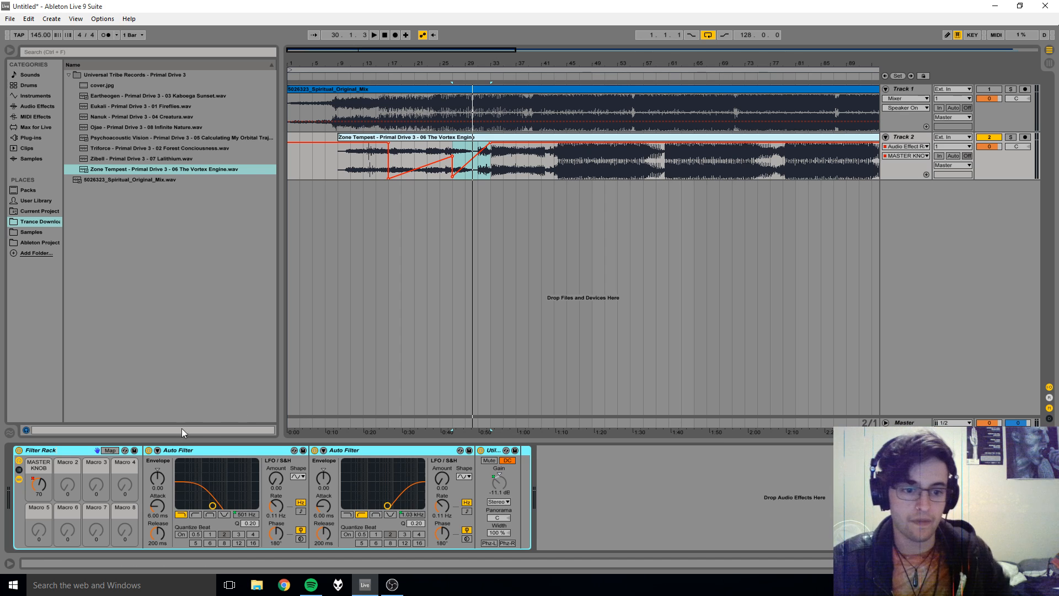
right_click(40, 450)
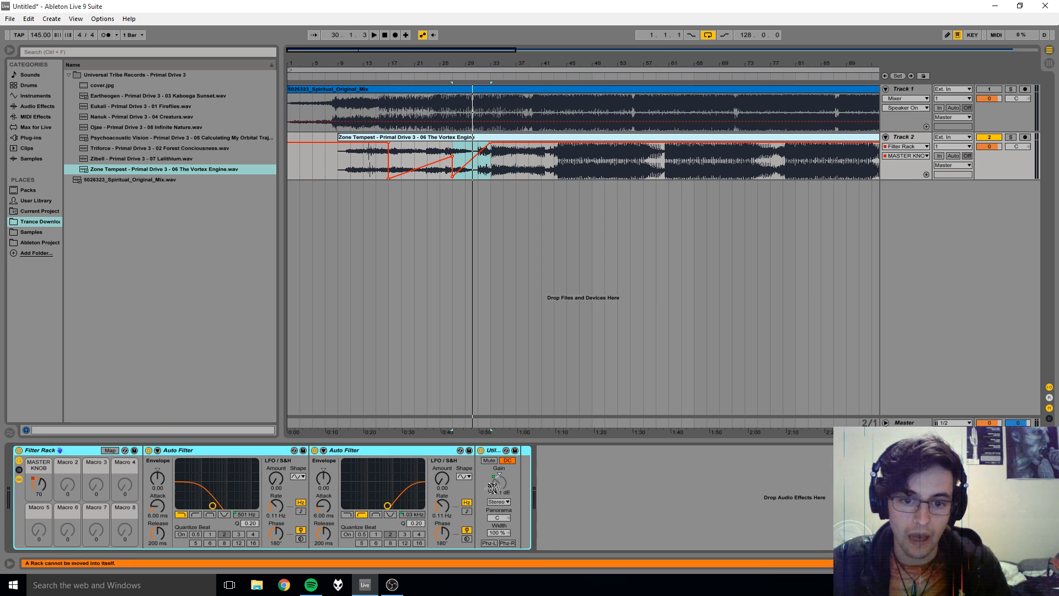
left_click_drag(492, 481, 492, 499)
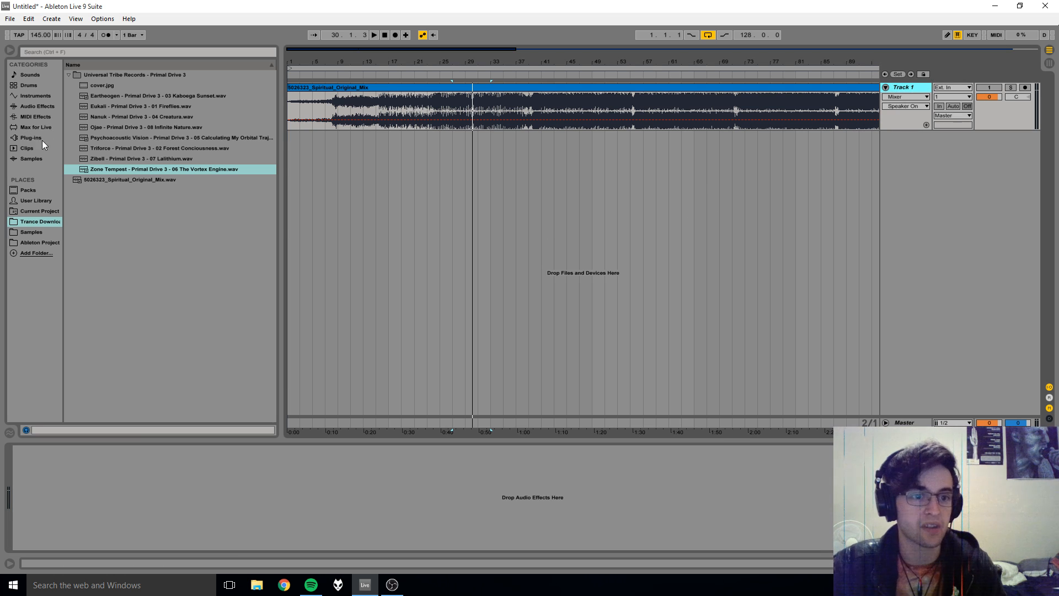
Add two Auto Filters and a Utility from the Audio Effects browser to Track 1.
left_click(34, 106)
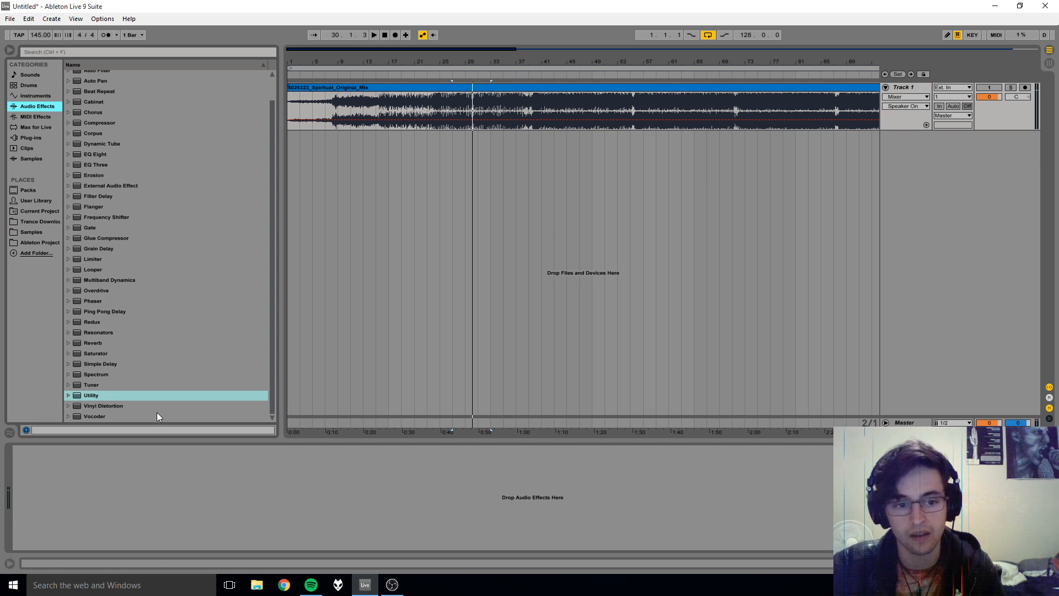
double_click(96, 95)
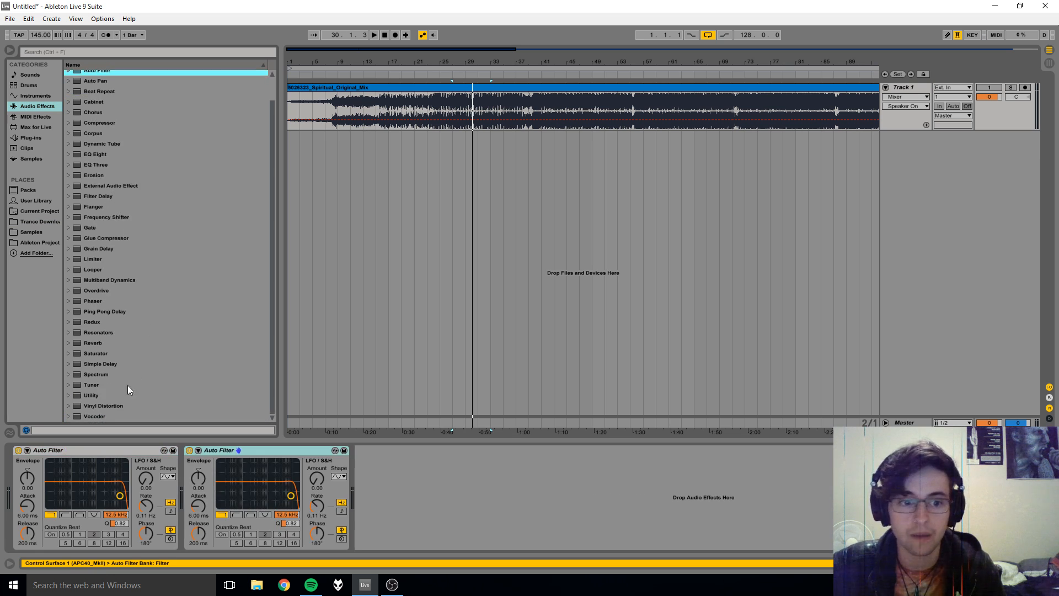
double_click(90, 395)
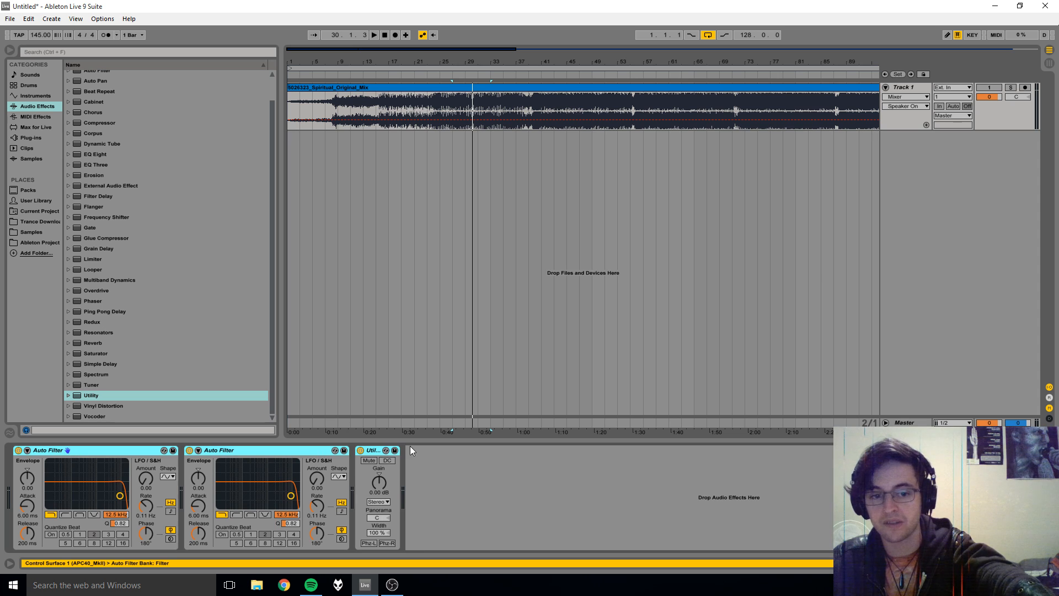
Group the devices into an Audio Effect Rack with a new chain.
right_click(48, 450)
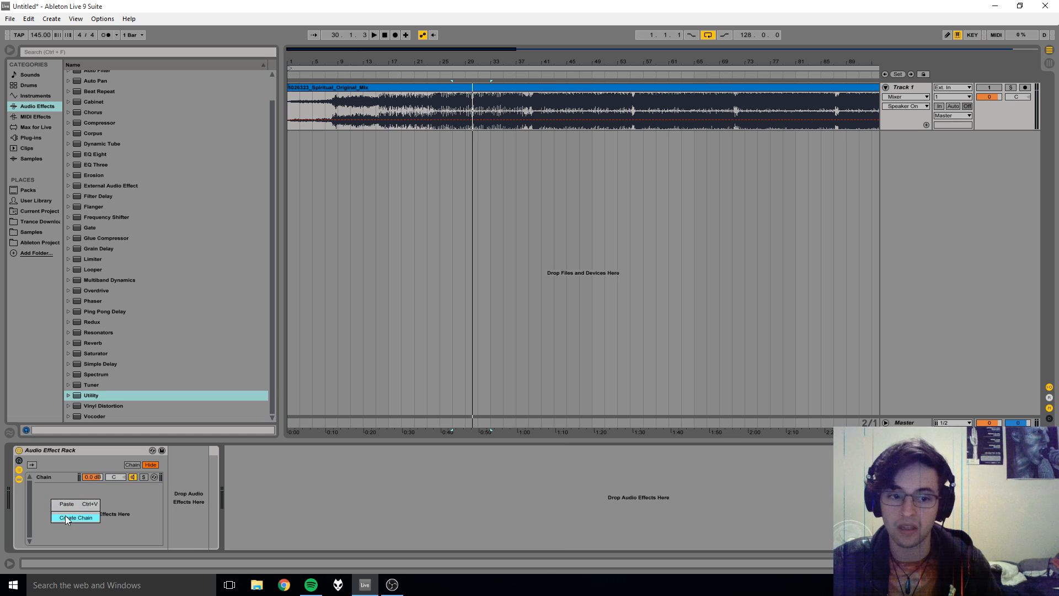
left_click(75, 517)
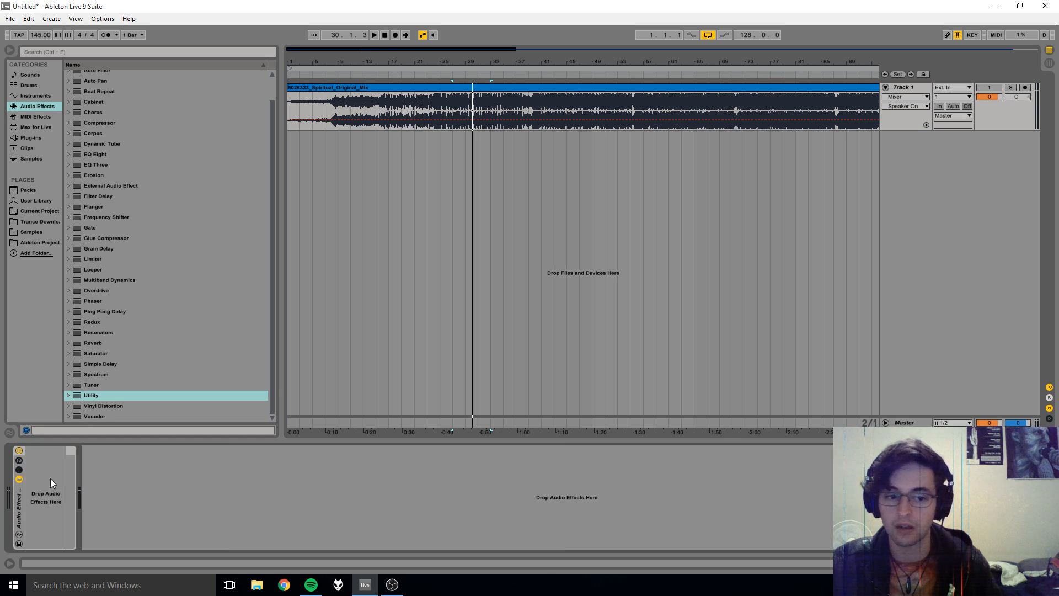
left_click(18, 480)
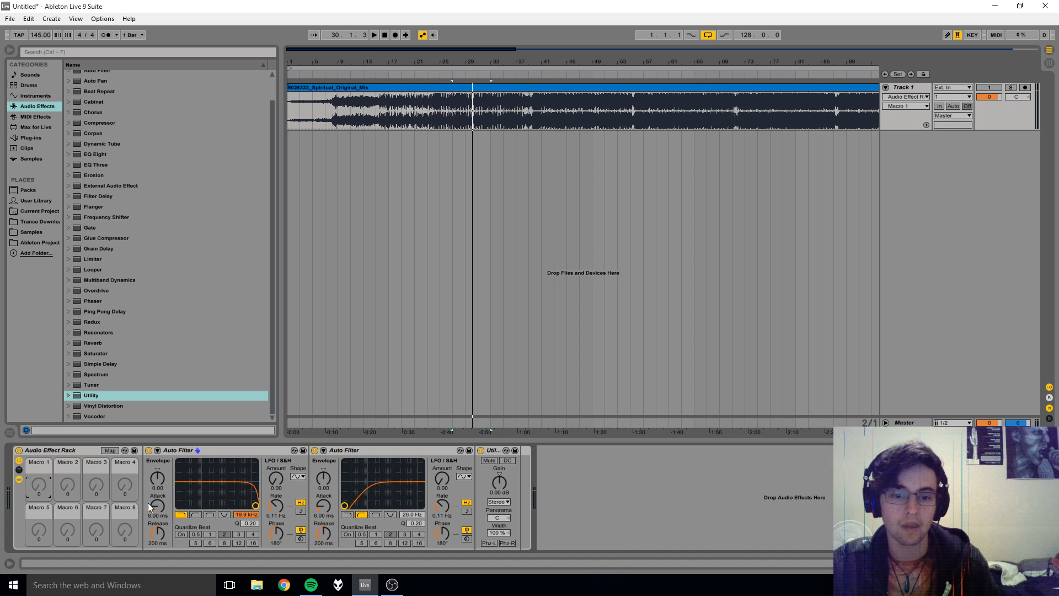
Map Utility Gain and both Auto Filter Frequencies to Macro 1.
right_click(499, 482)
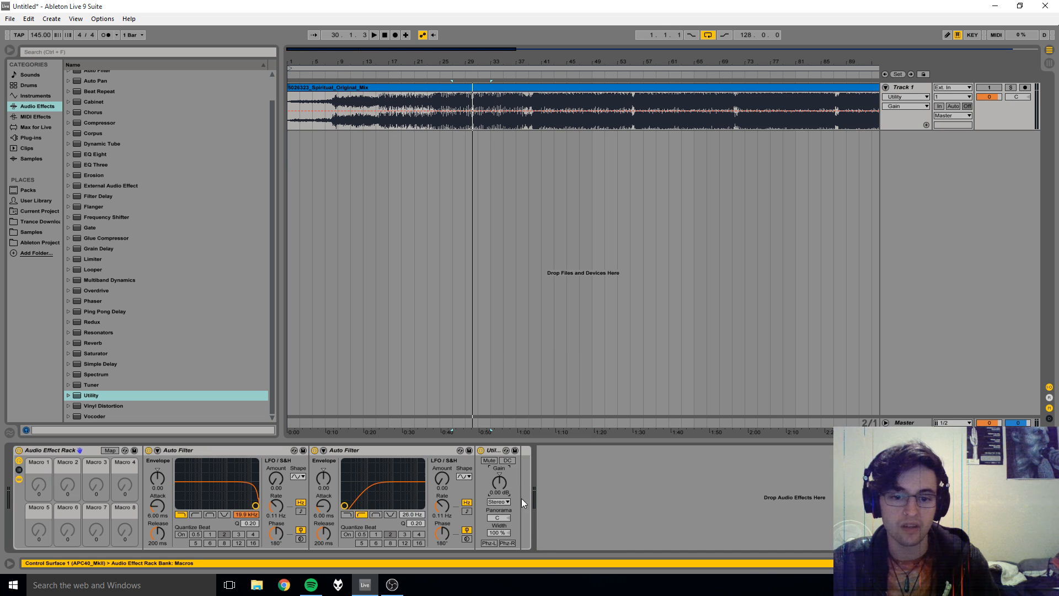
right_click(416, 515)
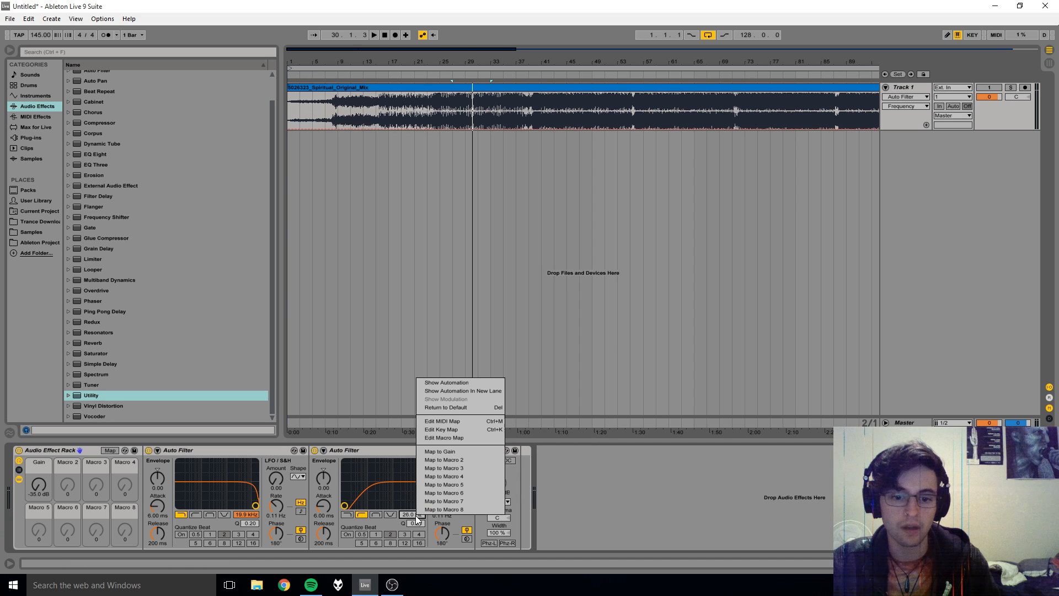
mouse_move(440, 451)
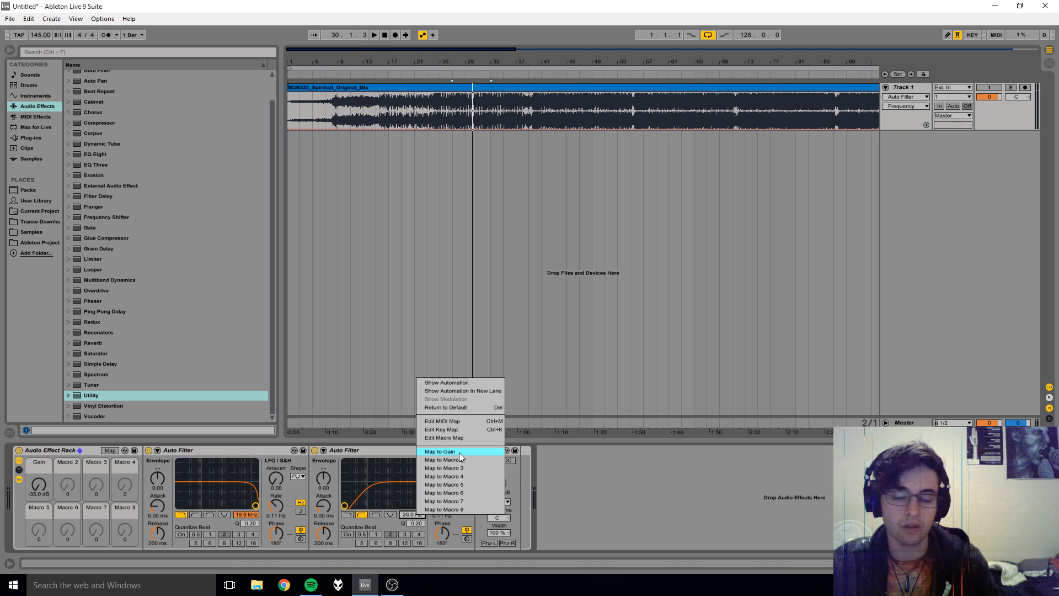
left_click(440, 451)
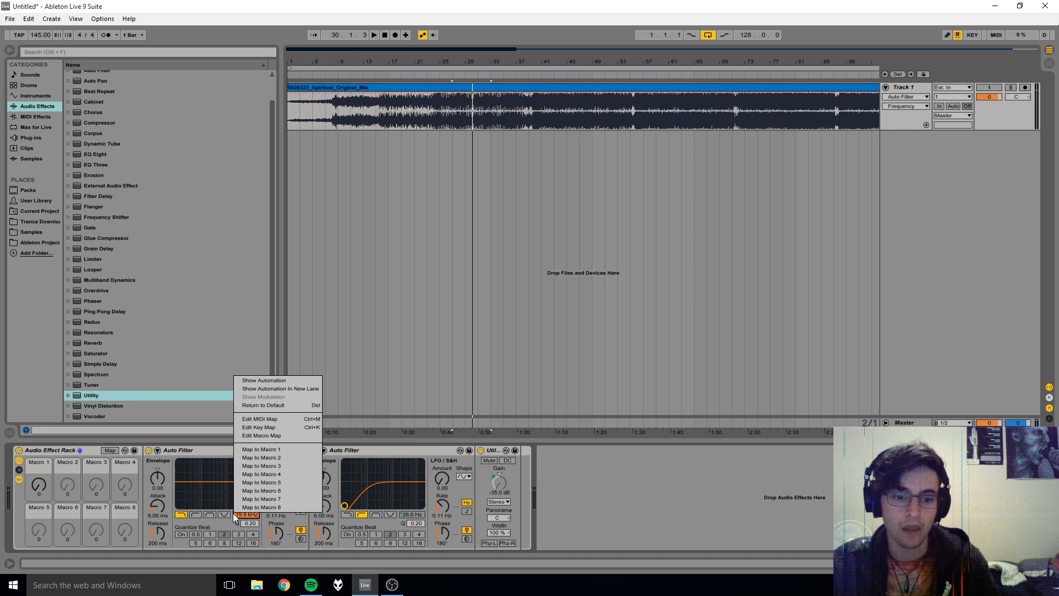
left_click(260, 449)
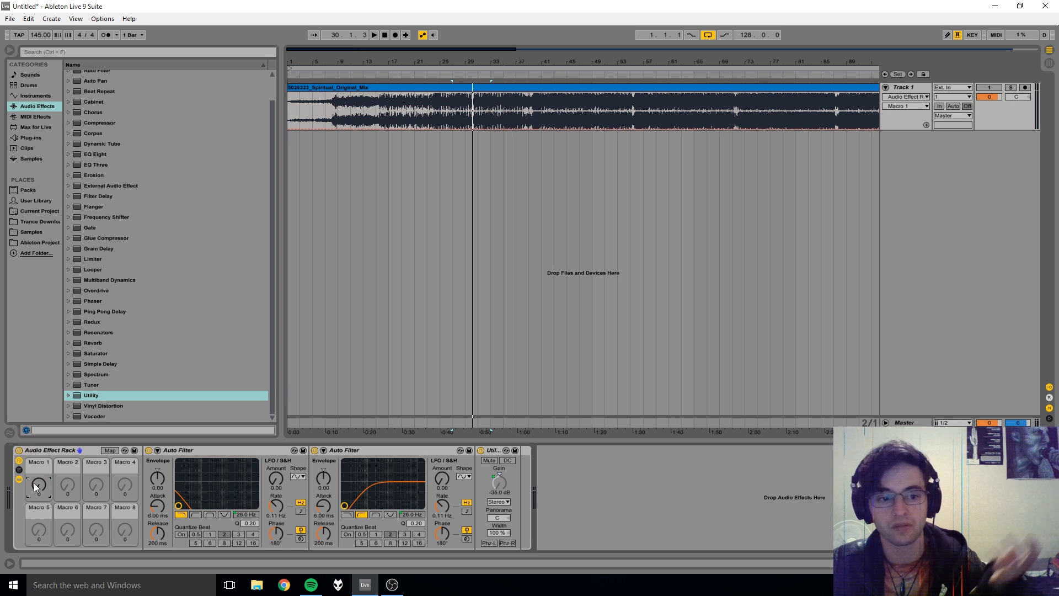
mouse_move(128, 474)
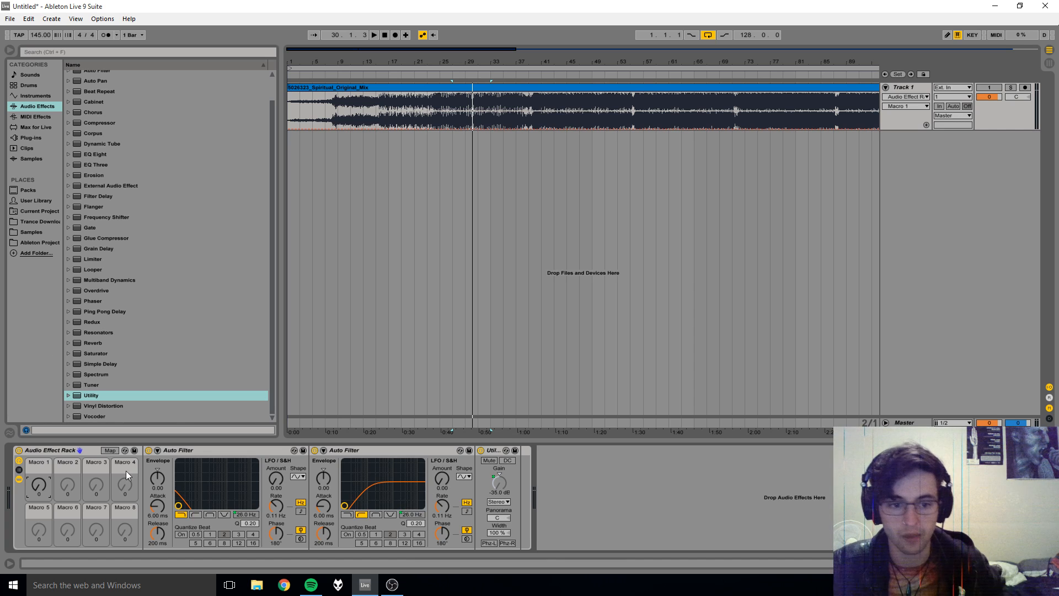
In Edit Macro Map set first filter 19.9 kHz to 26 Hz and Utility gain -35 to 0 dB.
right_click(124, 480)
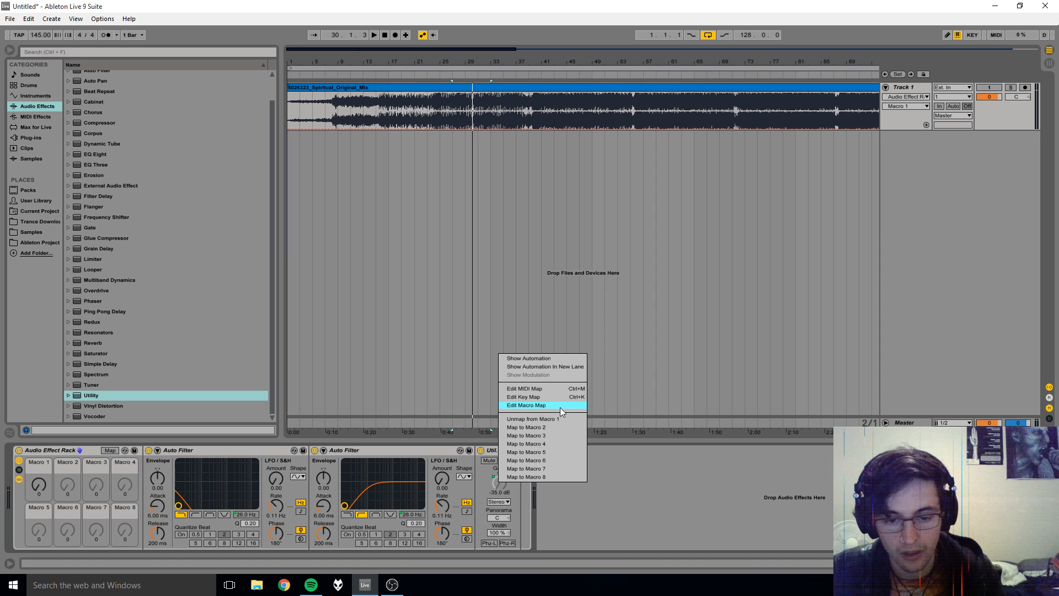
left_click(526, 405)
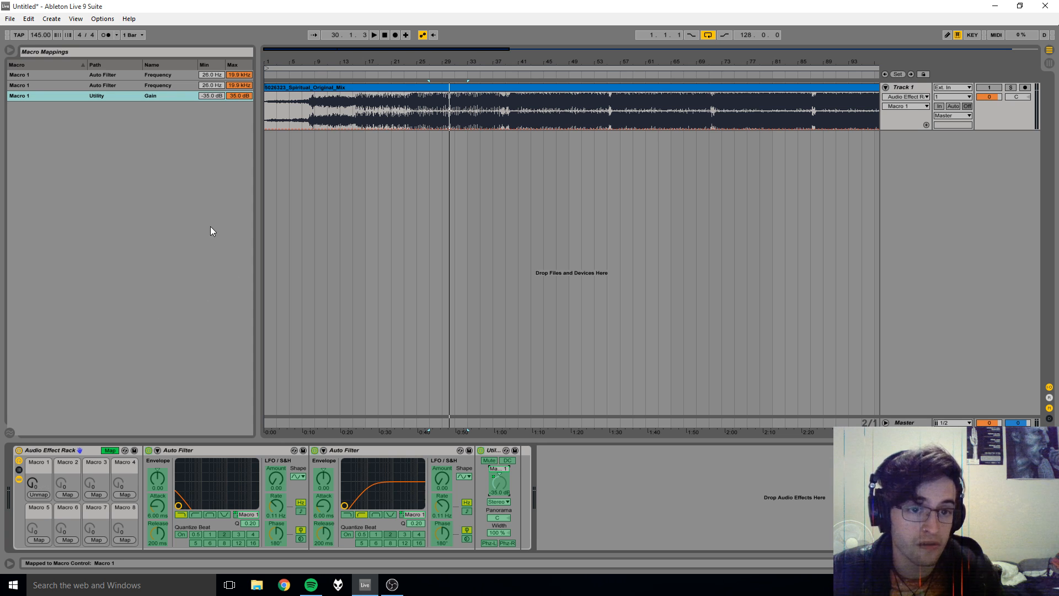
mouse_move(227, 424)
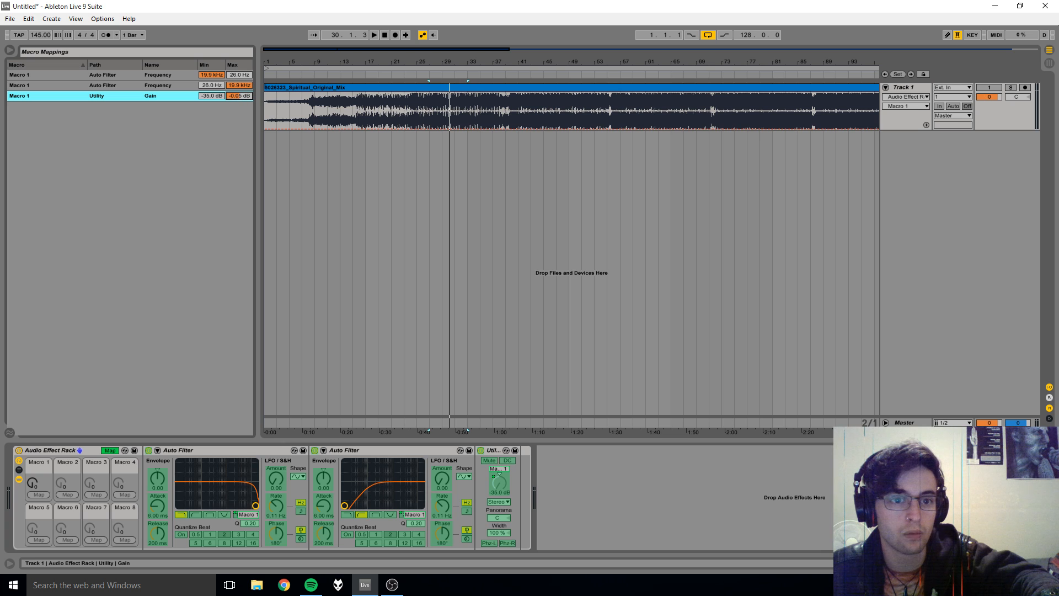
left_click(239, 95)
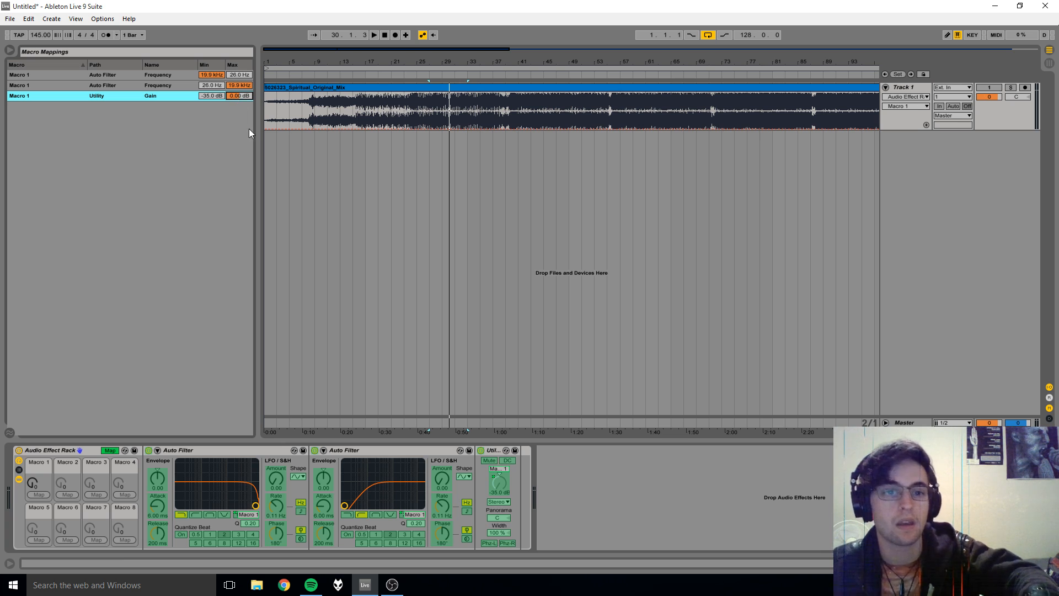
right_click(489, 460)
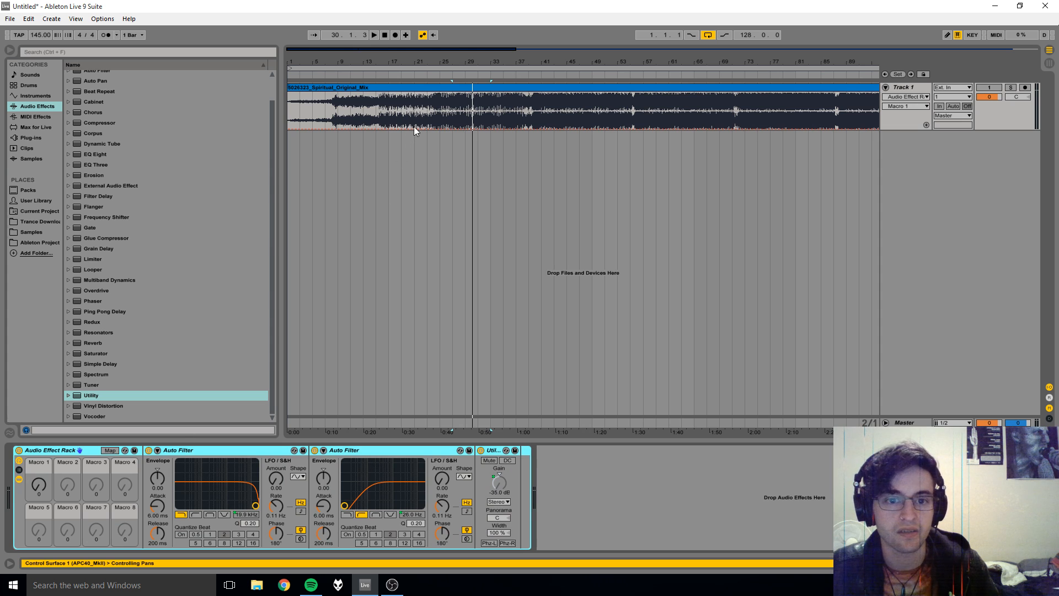
Swap the Utility Gain range to run from 0 dB down to -35 dB.
left_click(375, 35)
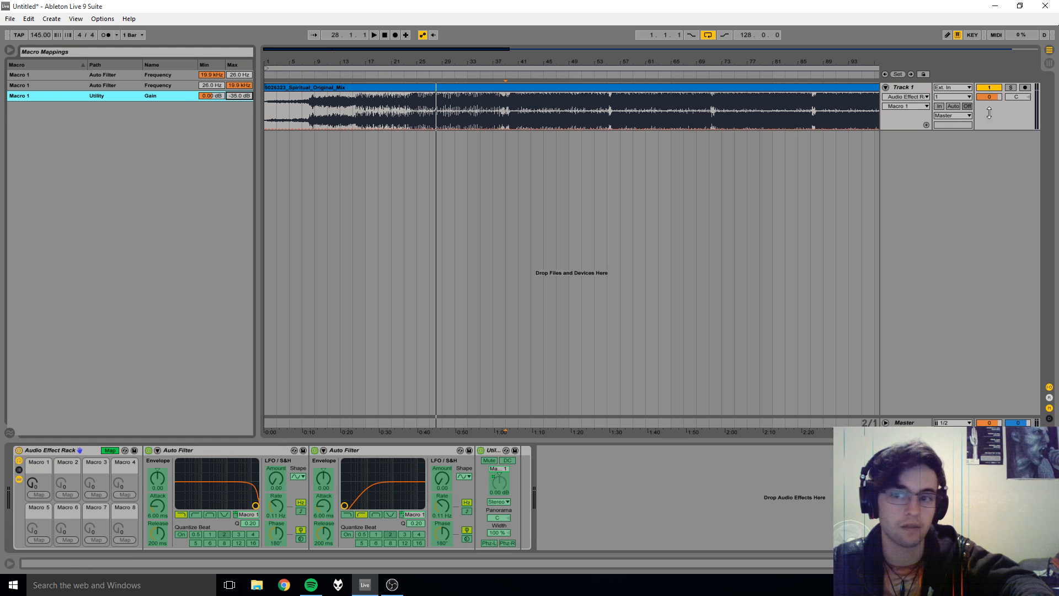
Enter MIDI Map mode so the rack's controls can be assigned to the controller.
right_click(501, 473)
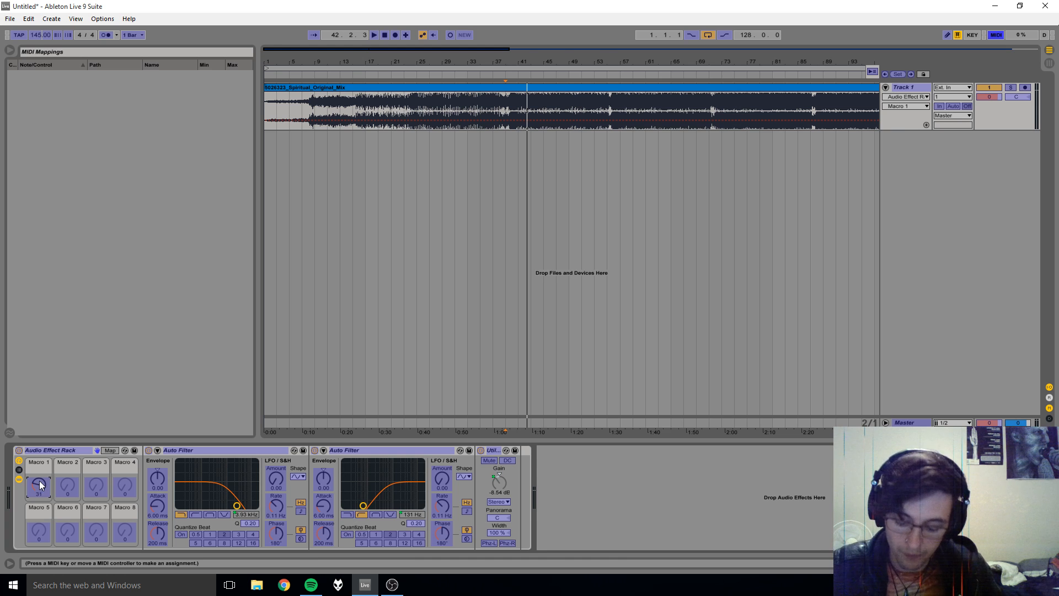
Map Macro 1 to the controller knob (CC 16), leave MIDI map mode and start playback near bar 39.
left_click(38, 483)
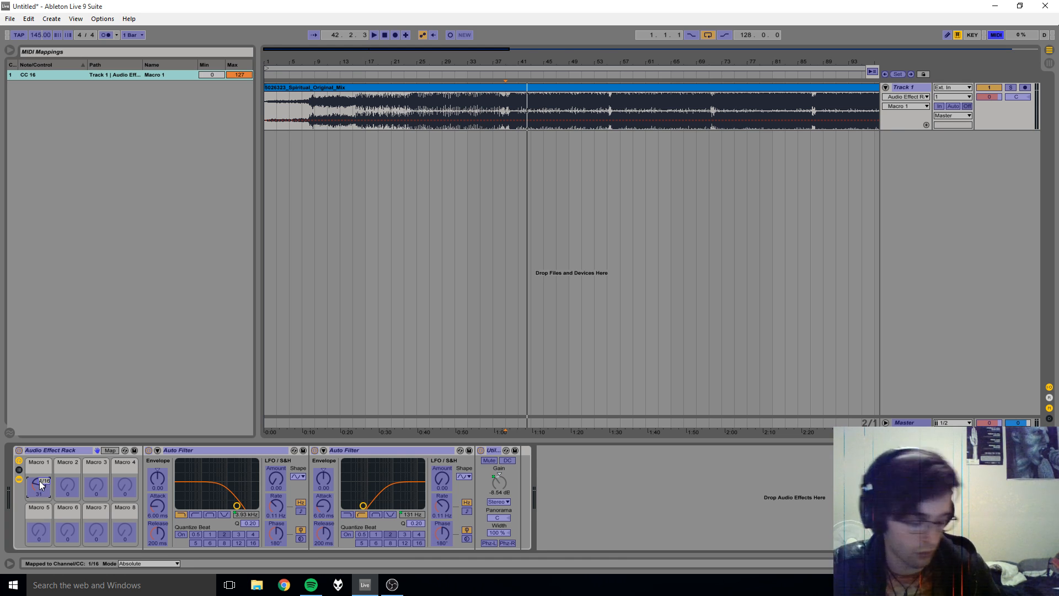
left_click(996, 34)
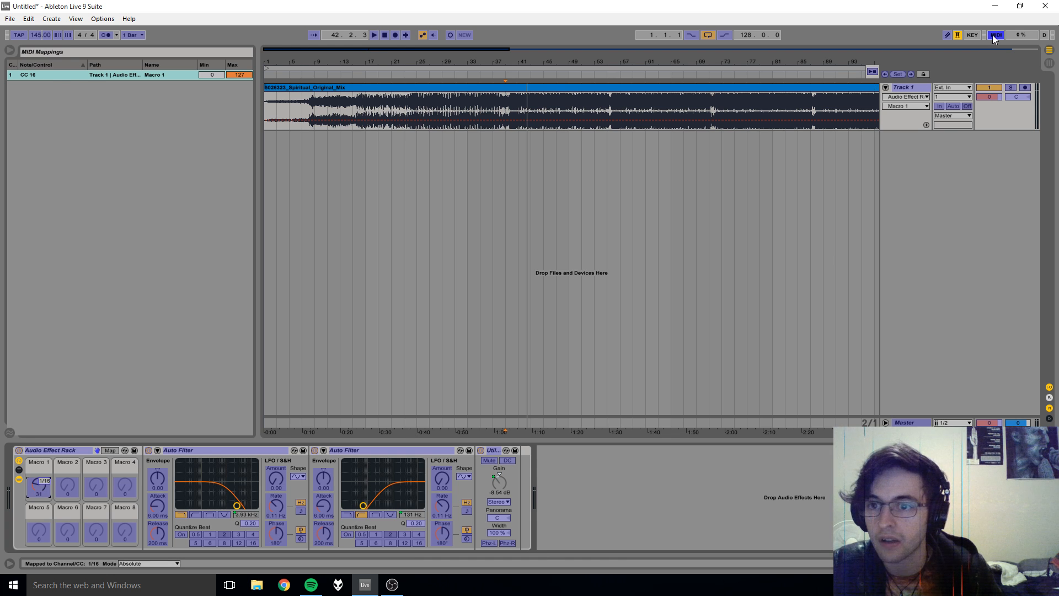
left_click(995, 34)
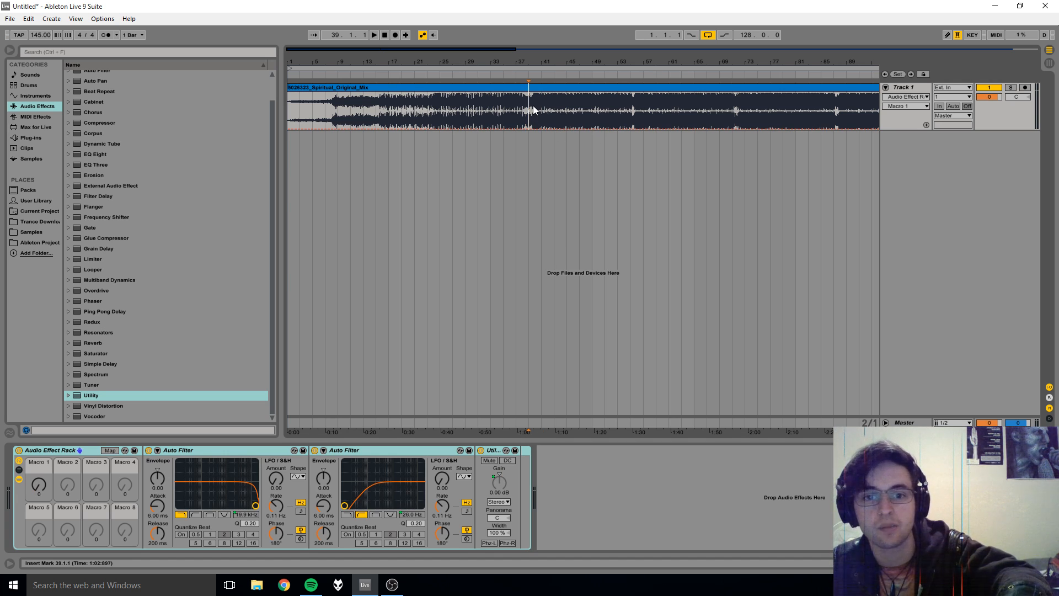
left_click(374, 34)
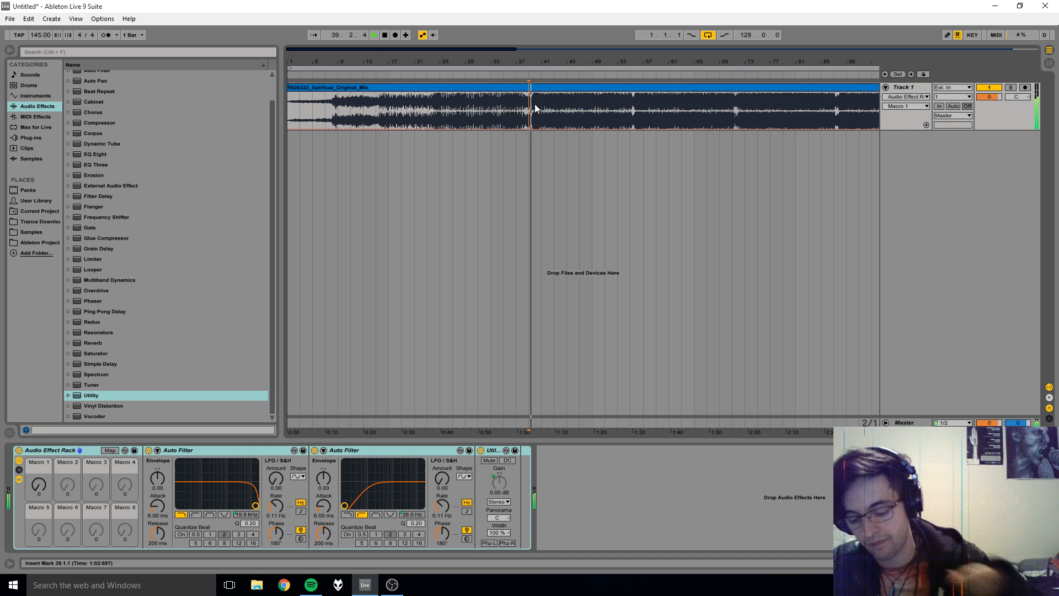